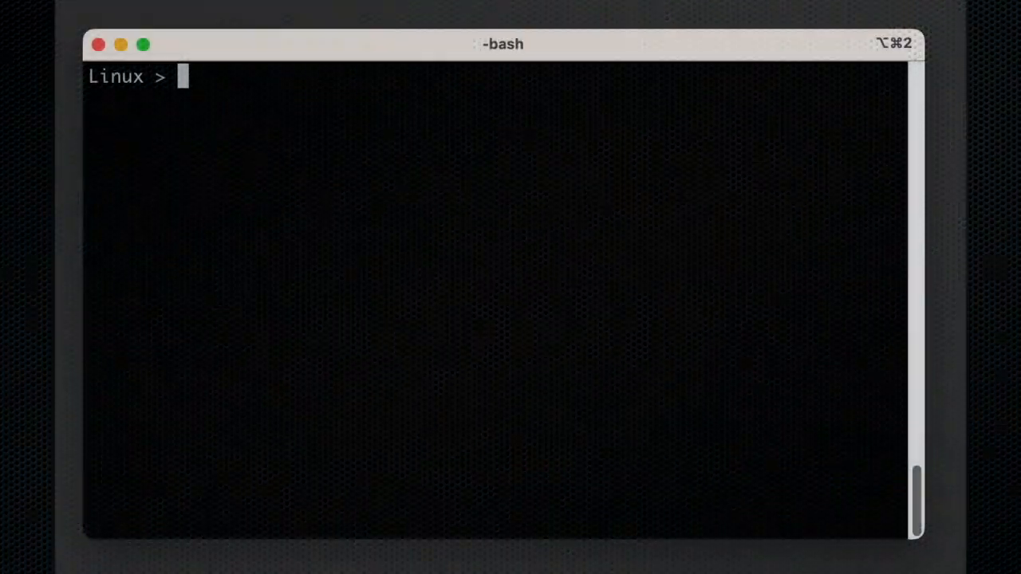
type("gi")
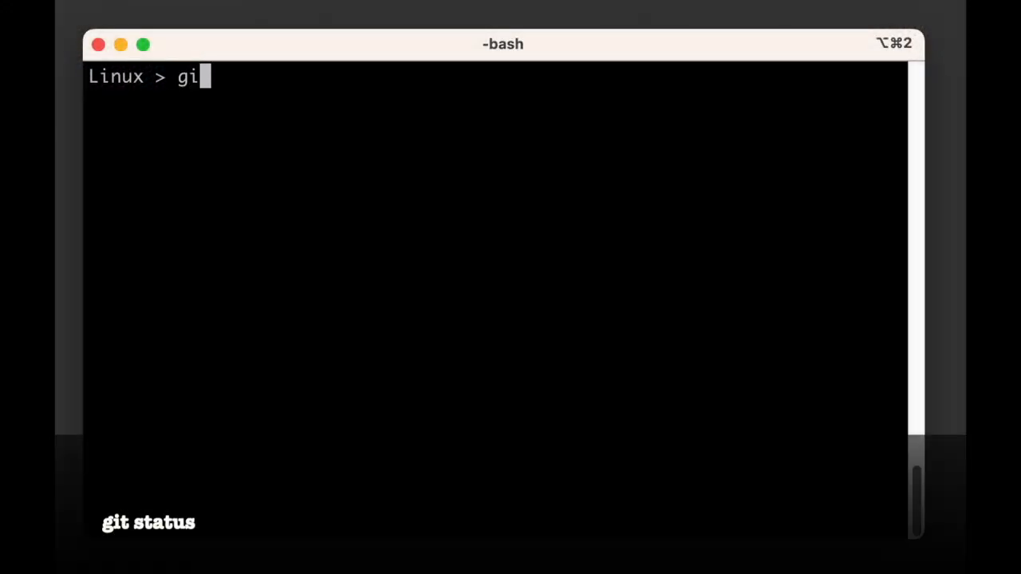